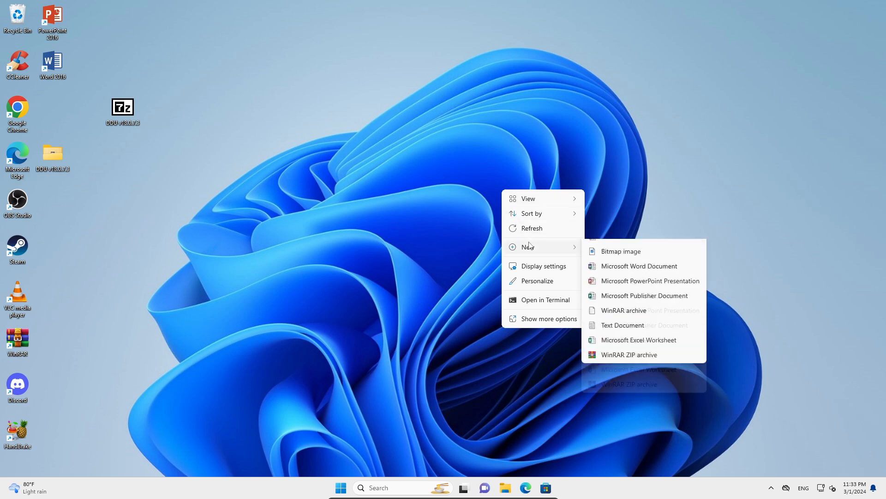
Step: Close the desktop context menu and bring up the Start menu with pinned apps
left_click(546, 127)
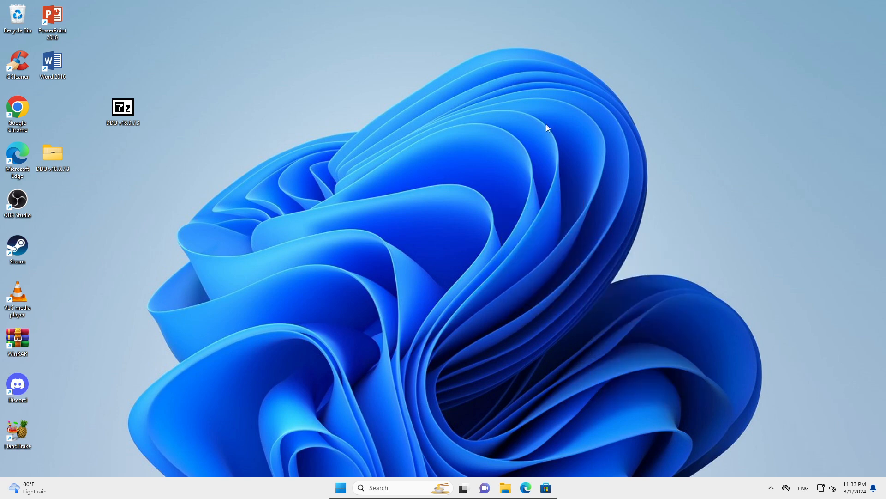
mouse_move(428, 344)
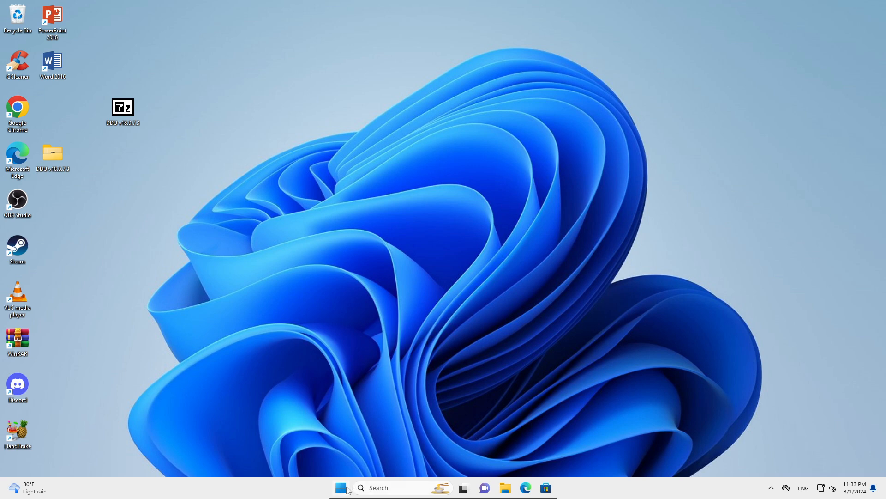
left_click(341, 487)
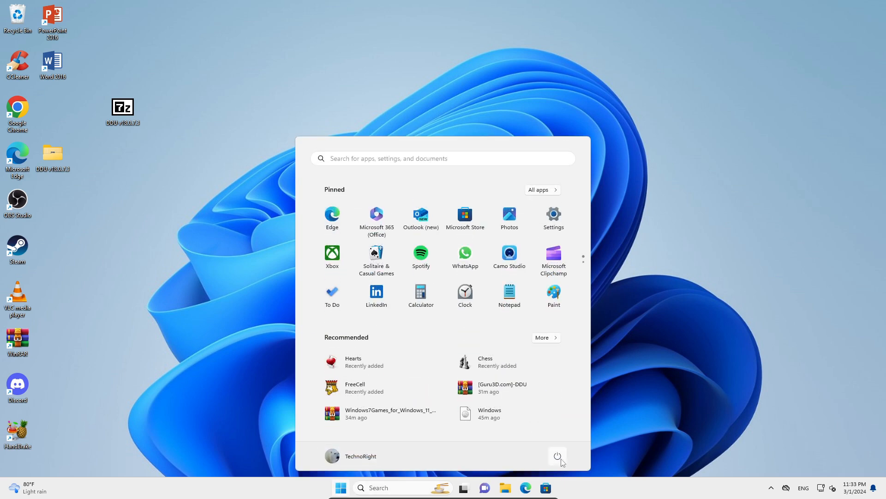
Step: Restart the computer from the Start menu's power choices into recovery
left_click(558, 457)
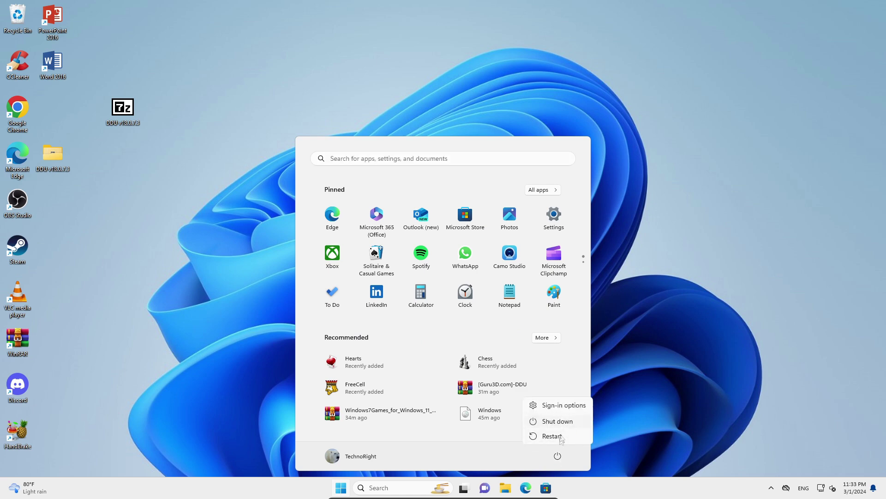
left_click(551, 434)
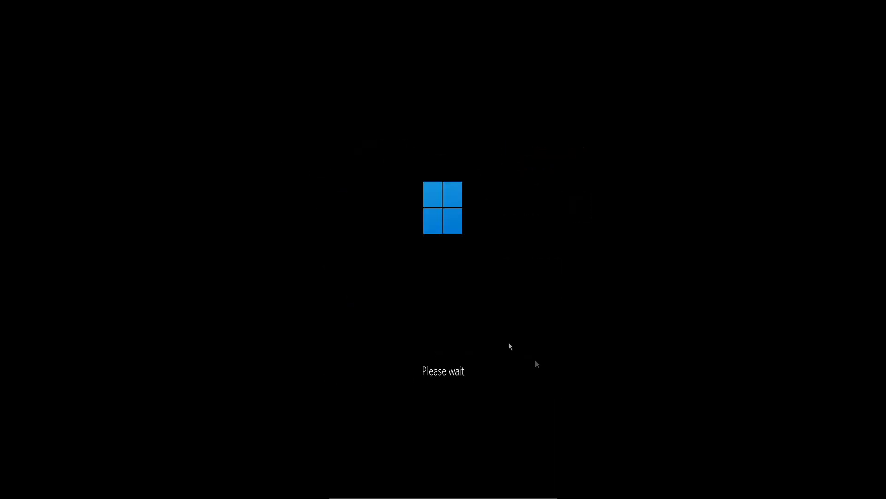
mouse_move(452, 325)
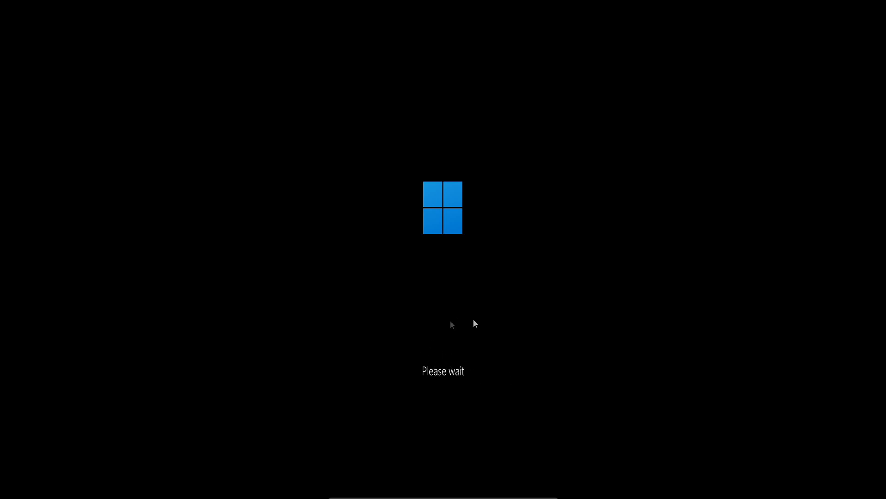
mouse_move(493, 372)
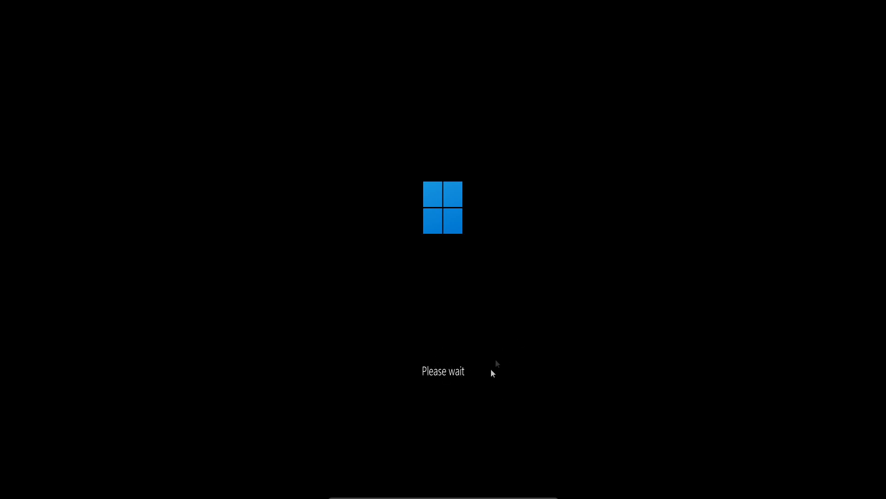
mouse_move(358, 152)
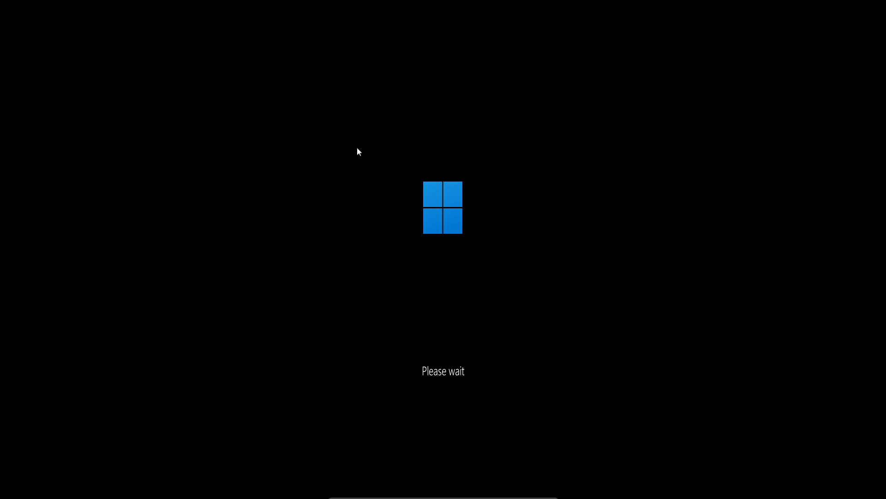
mouse_move(358, 152)
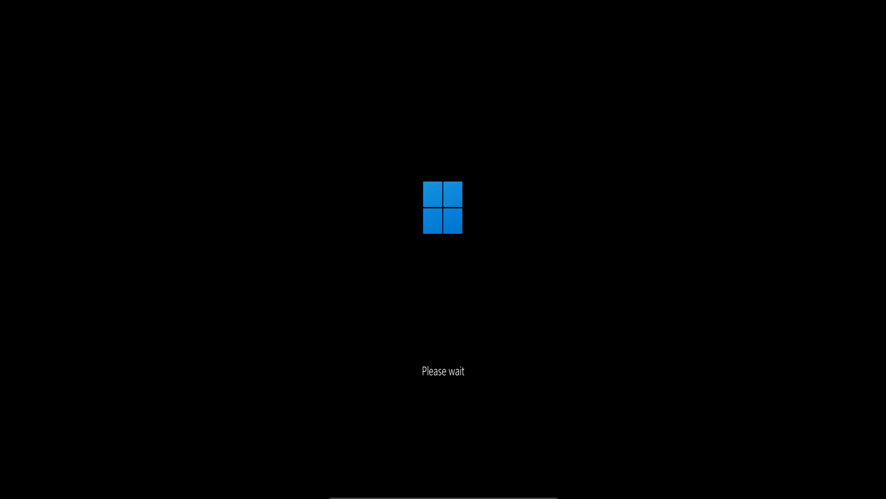
mouse_move(595, 195)
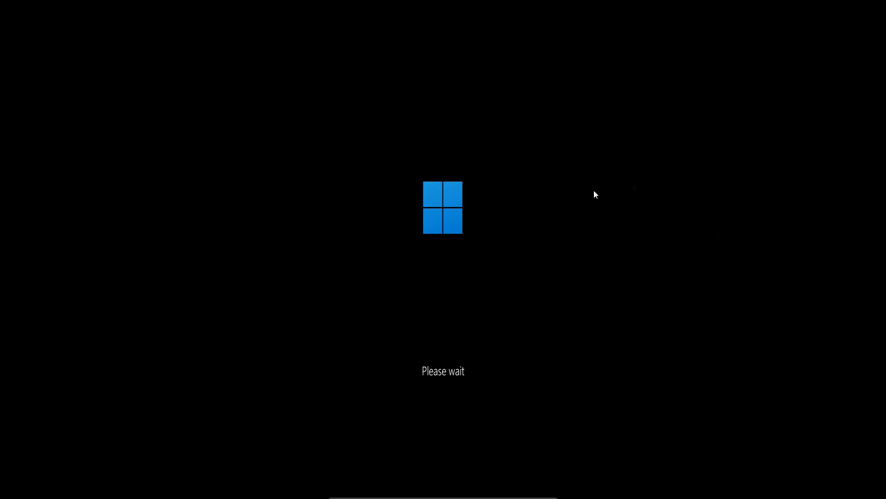
mouse_move(602, 190)
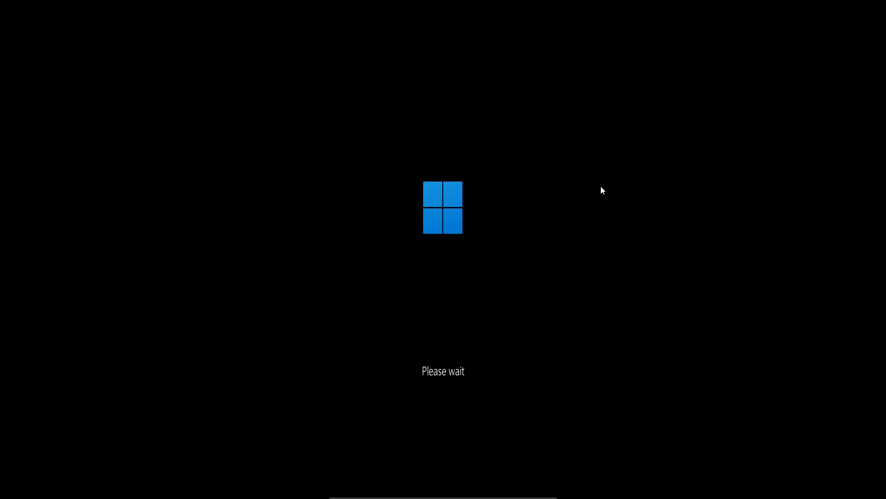
mouse_move(612, 181)
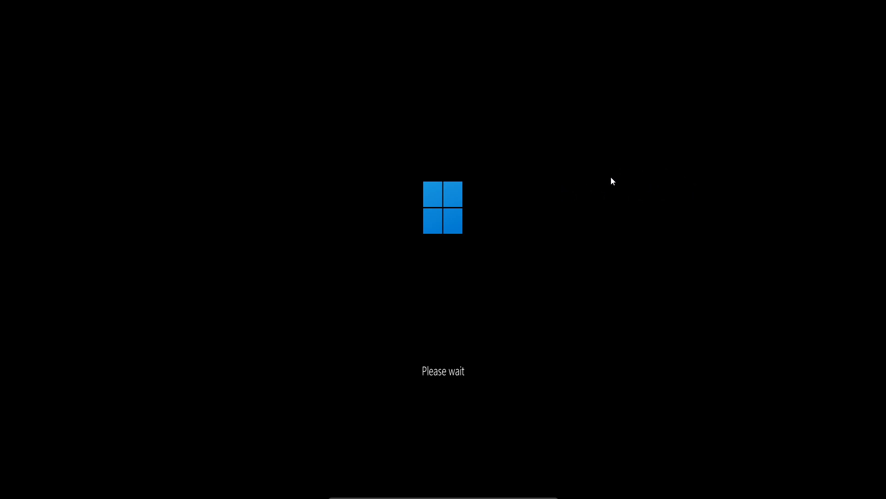
mouse_move(625, 206)
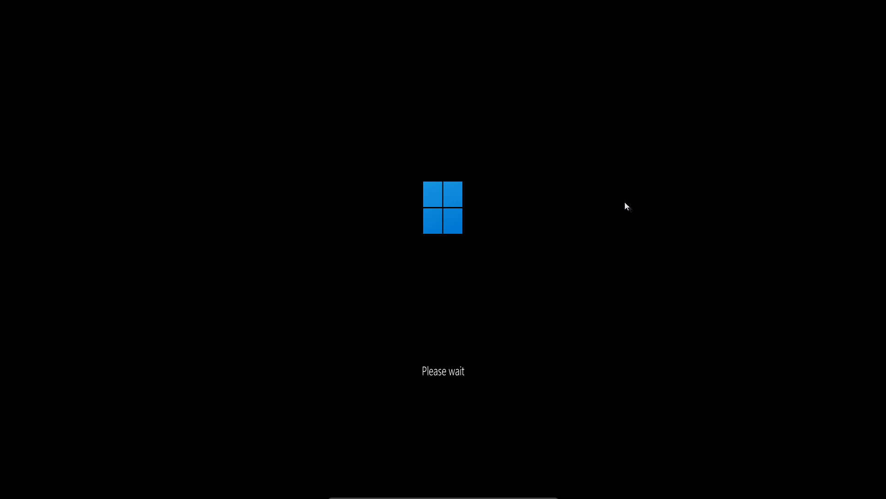
mouse_move(656, 377)
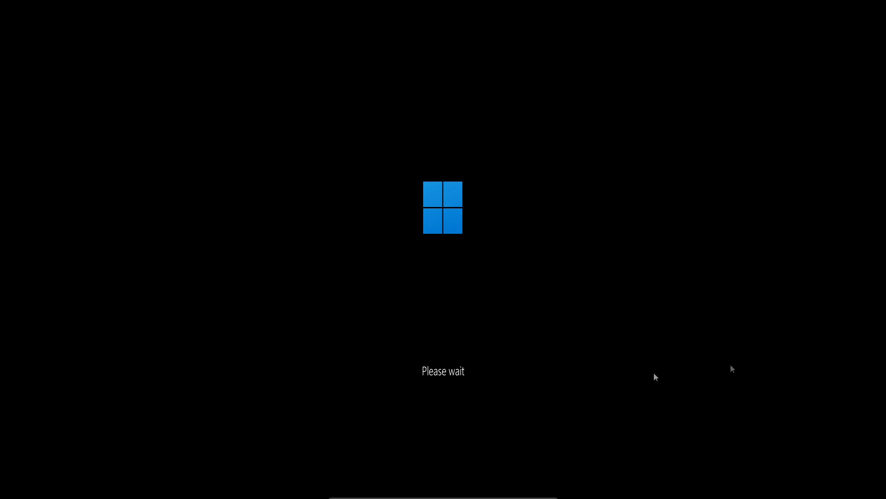
mouse_move(388, 126)
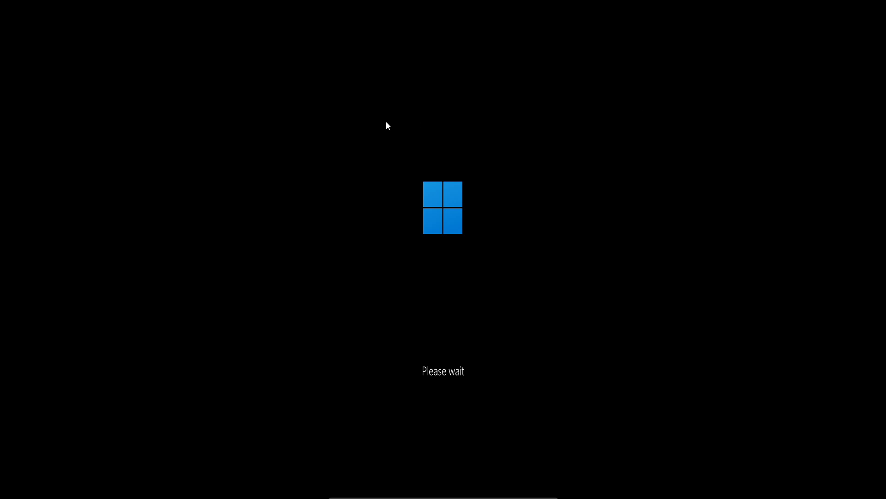
mouse_move(443, 329)
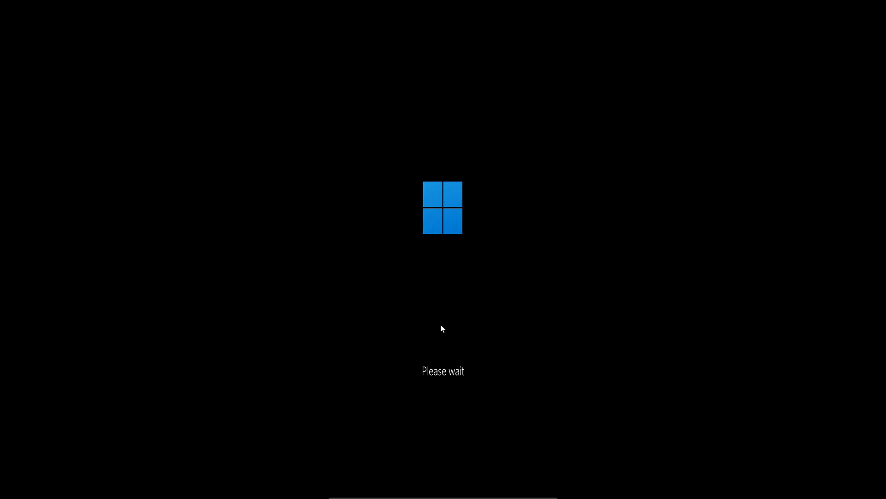
mouse_move(414, 367)
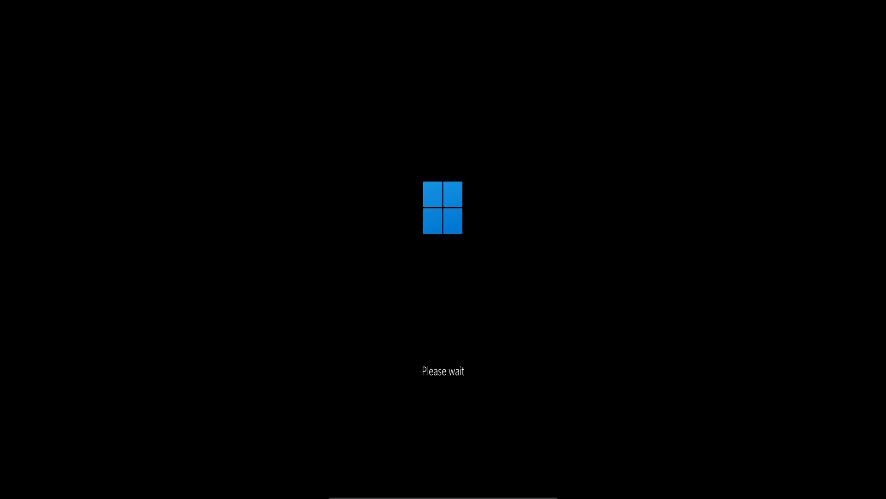
mouse_move(391, 124)
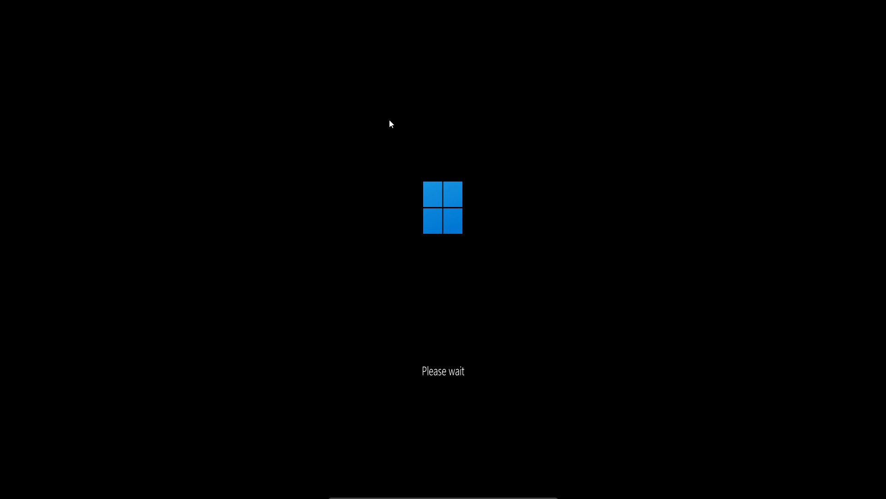
mouse_move(496, 277)
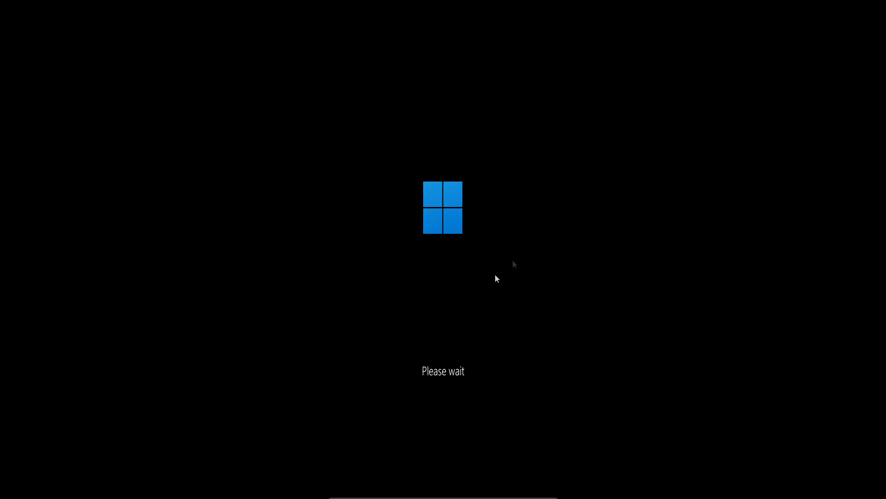
mouse_move(463, 381)
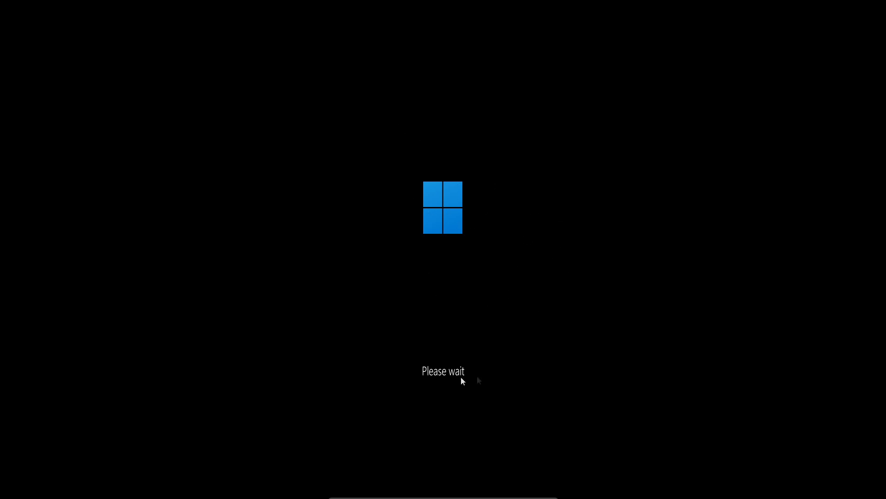
mouse_move(468, 373)
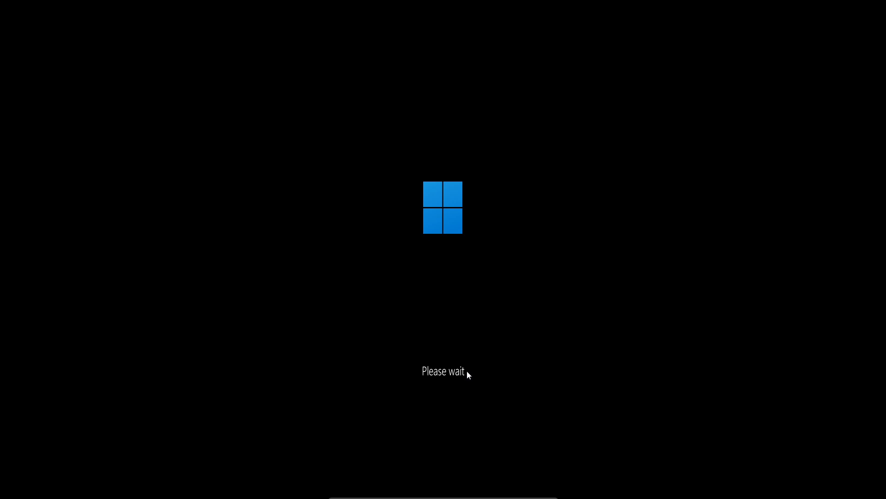
mouse_move(462, 375)
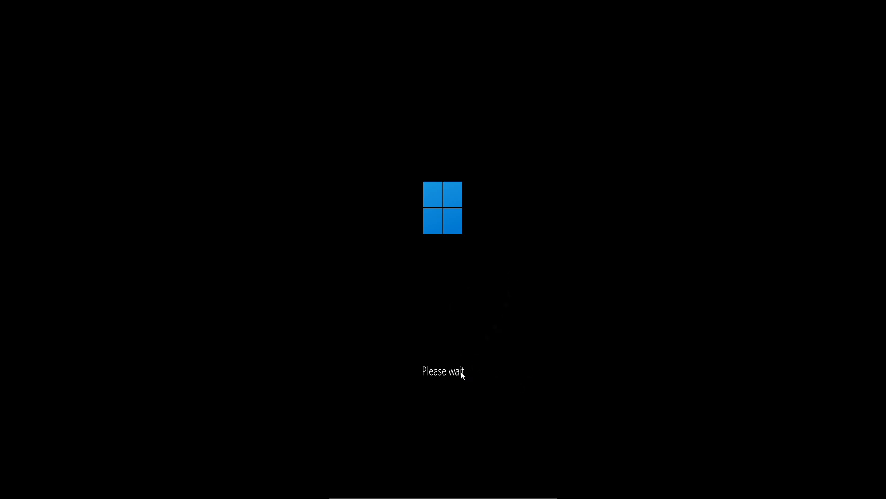
mouse_move(632, 311)
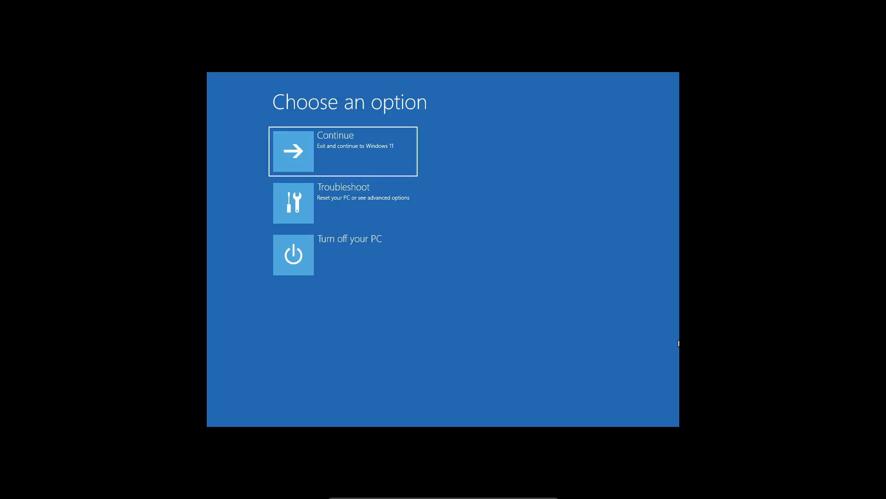
mouse_move(365, 189)
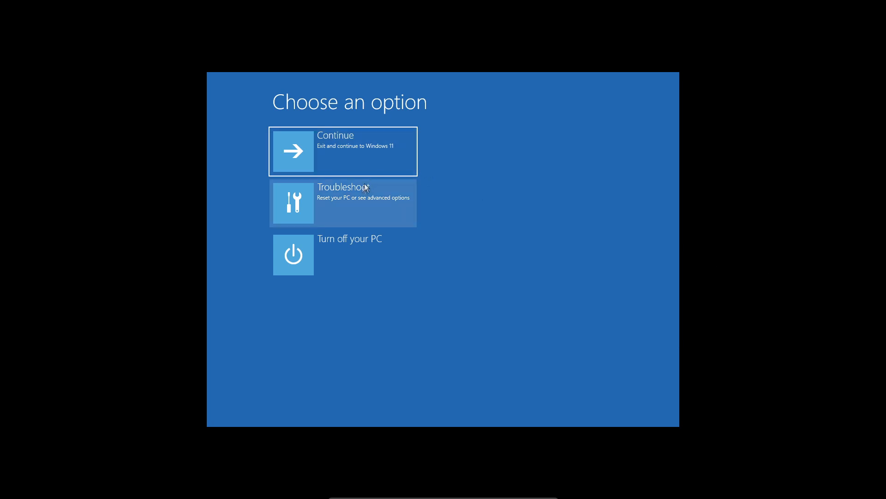
Step: Enter Troubleshoot from the Choose an option screen
left_click(344, 203)
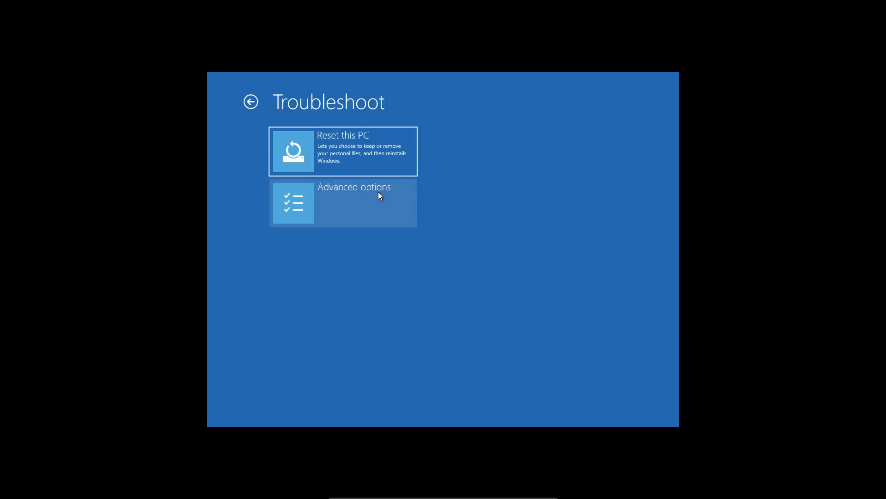
mouse_move(351, 214)
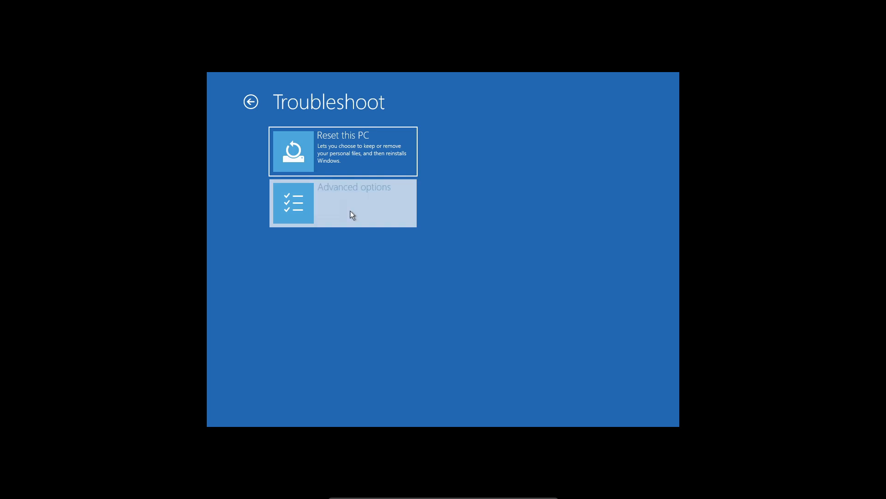
Step: Enter Advanced options listing Startup Repair, Command Prompt and System Restore
left_click(343, 203)
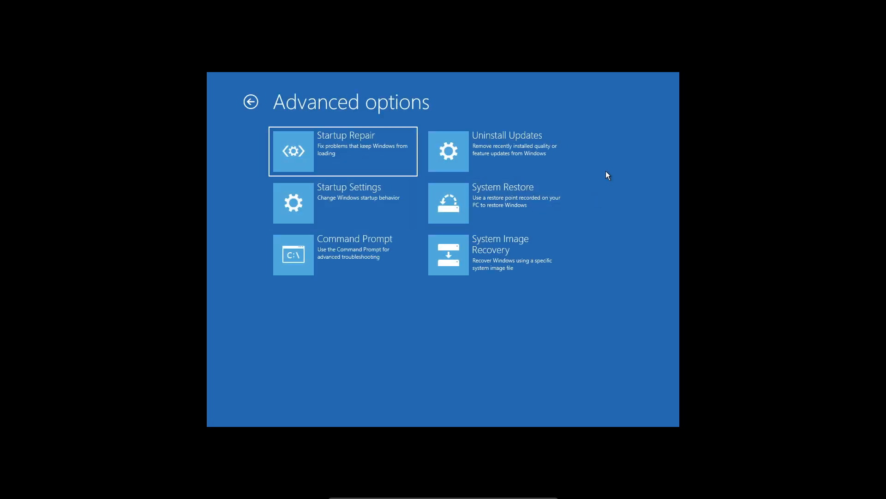
mouse_move(317, 140)
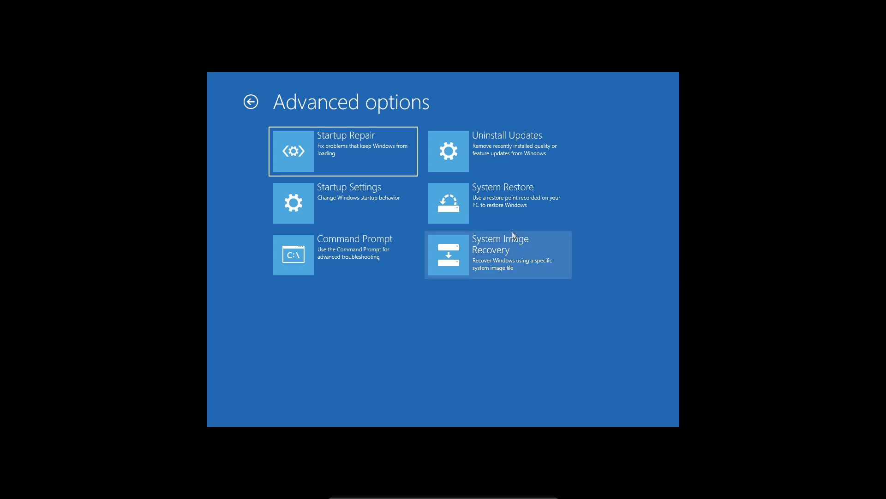
mouse_move(671, 209)
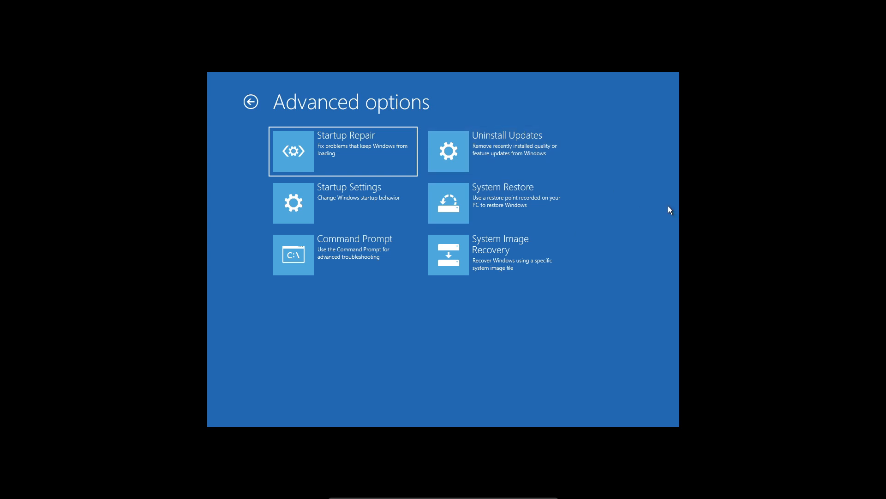
mouse_move(603, 209)
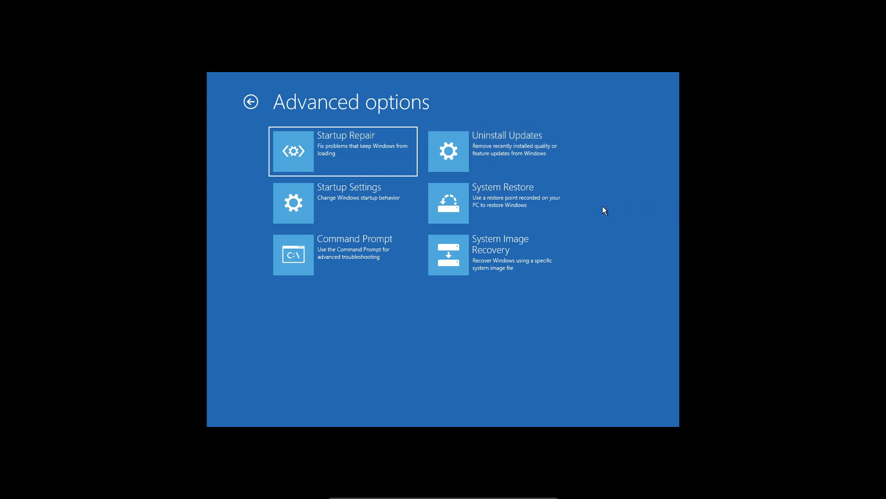
mouse_move(301, 92)
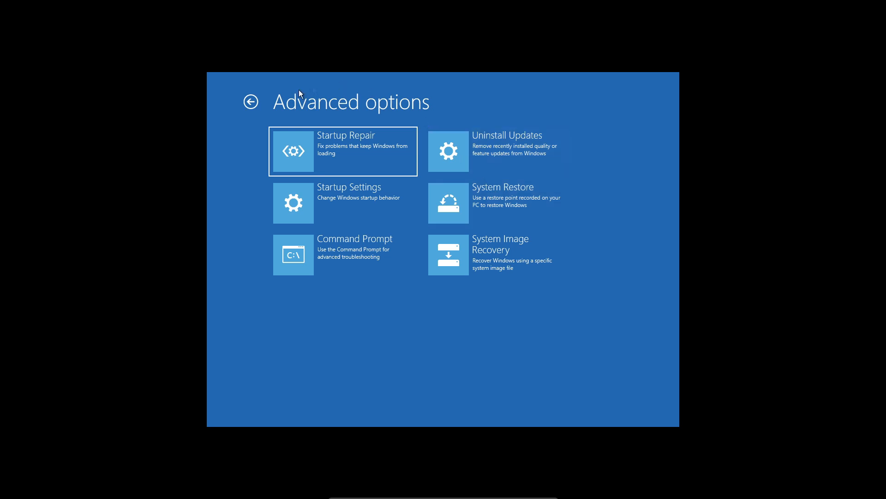
Step: Return through Troubleshoot and Advanced options to reach Uninstall Updates
left_click(251, 102)
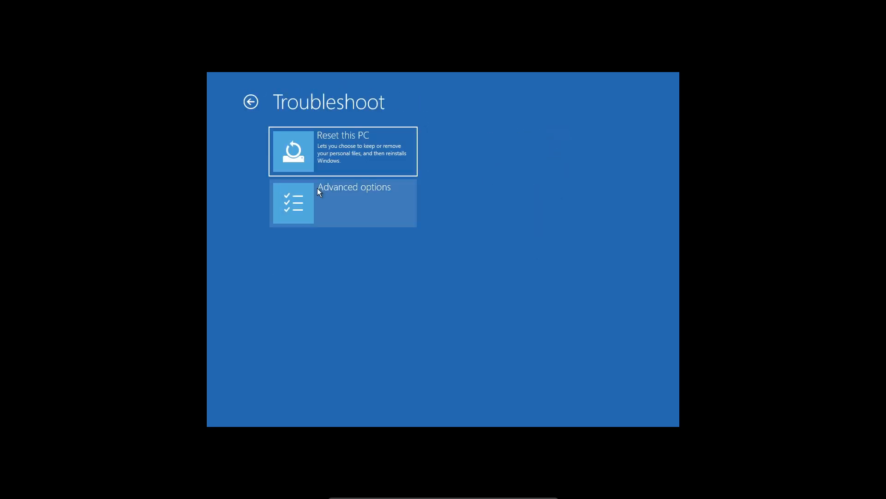
left_click(343, 203)
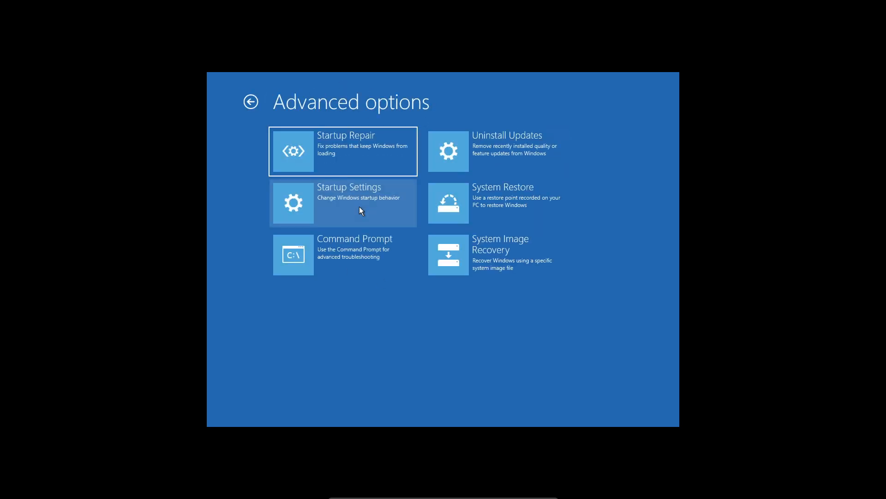
left_click(503, 150)
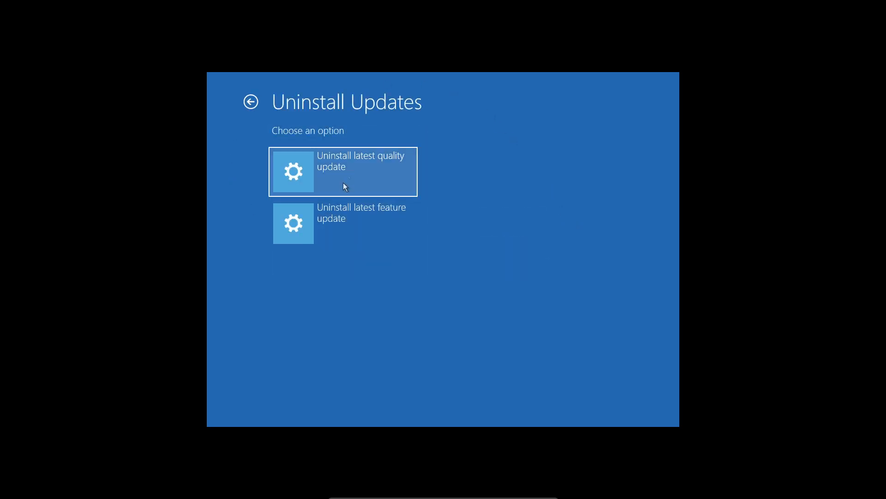
Step: Choose Uninstall latest quality update to reach its confirmation page
left_click(344, 171)
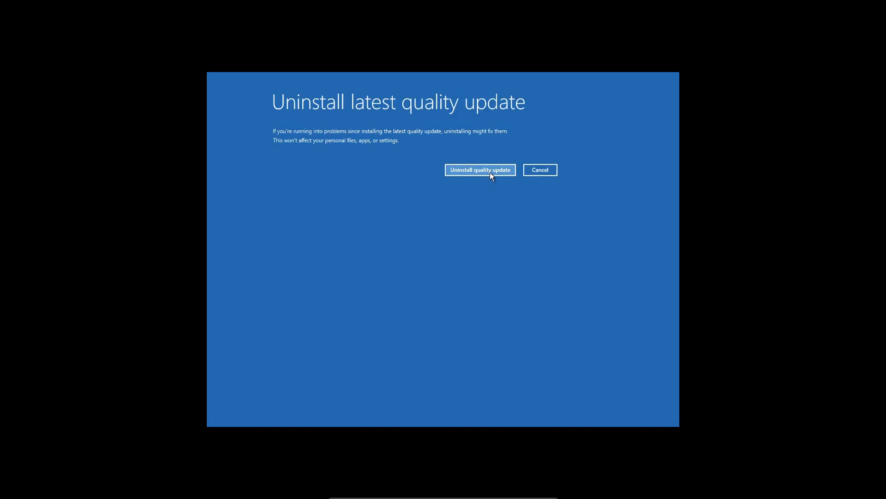
mouse_move(540, 170)
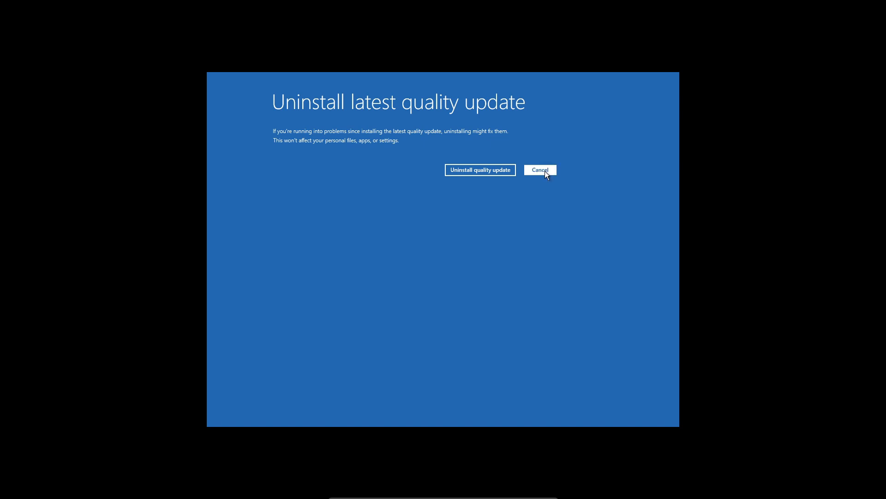
Step: Cancel the quality update removal and head back through Troubleshoot toward Startup Settings
left_click(539, 170)
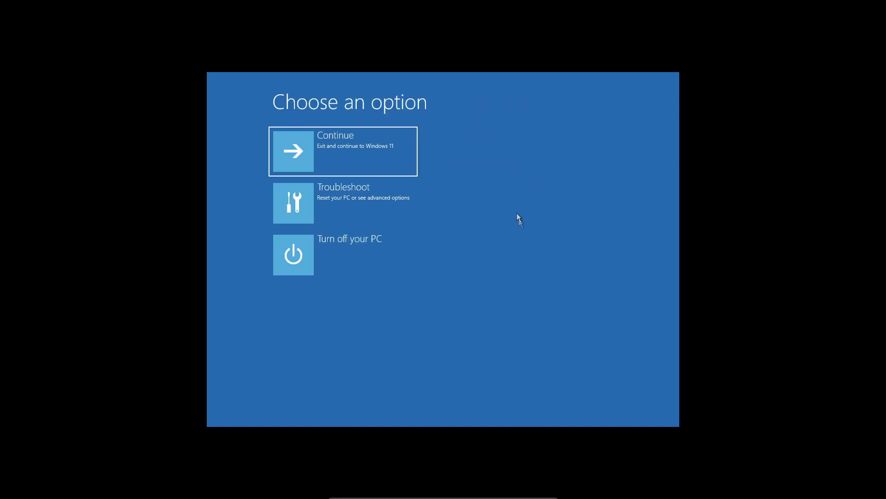
mouse_move(365, 202)
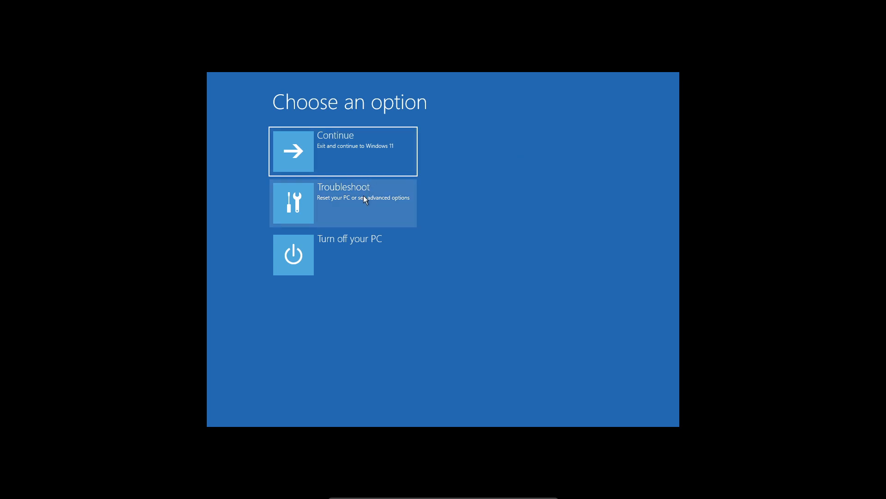
left_click(343, 202)
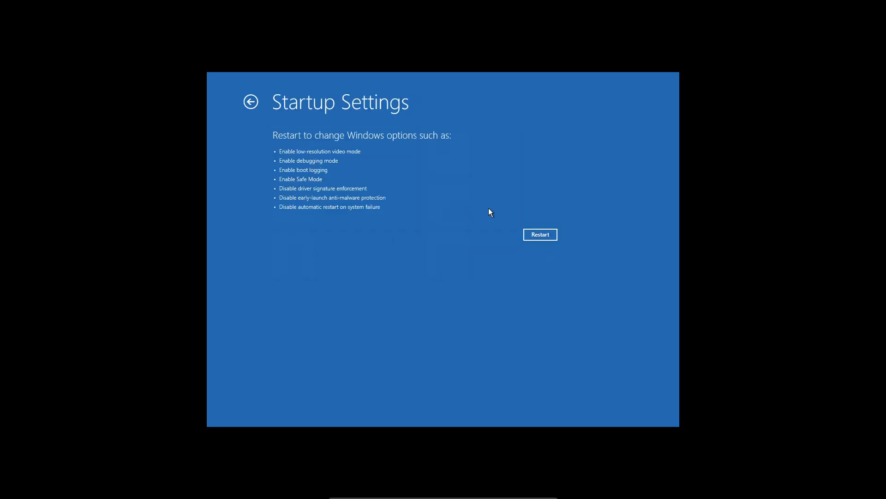
Step: Restart from Startup Settings to reach the numbered Safe Mode startup choices
left_click(539, 233)
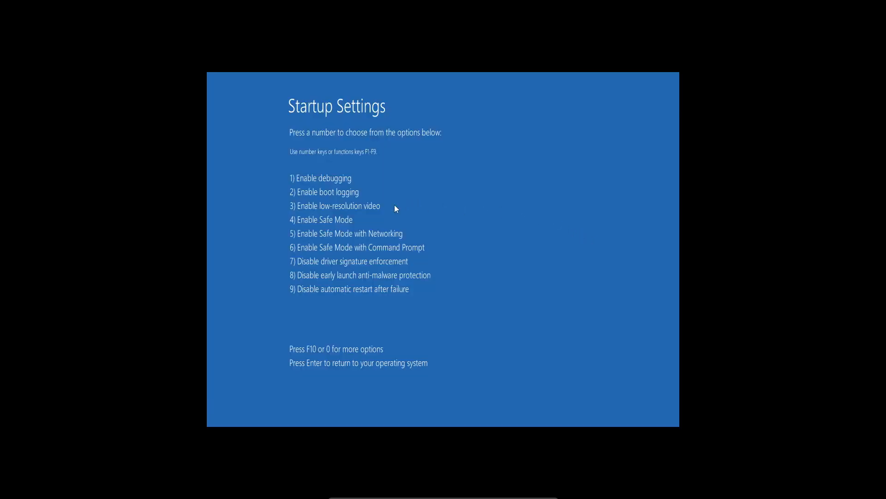
mouse_move(331, 237)
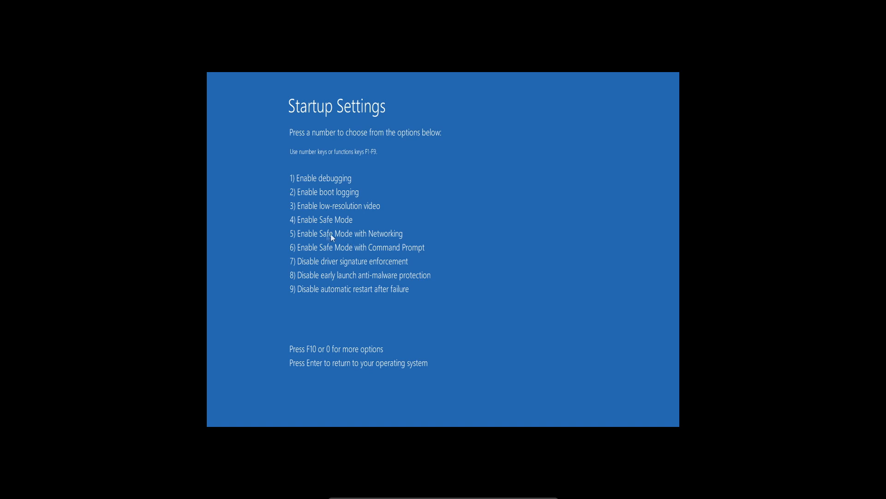
mouse_move(293, 235)
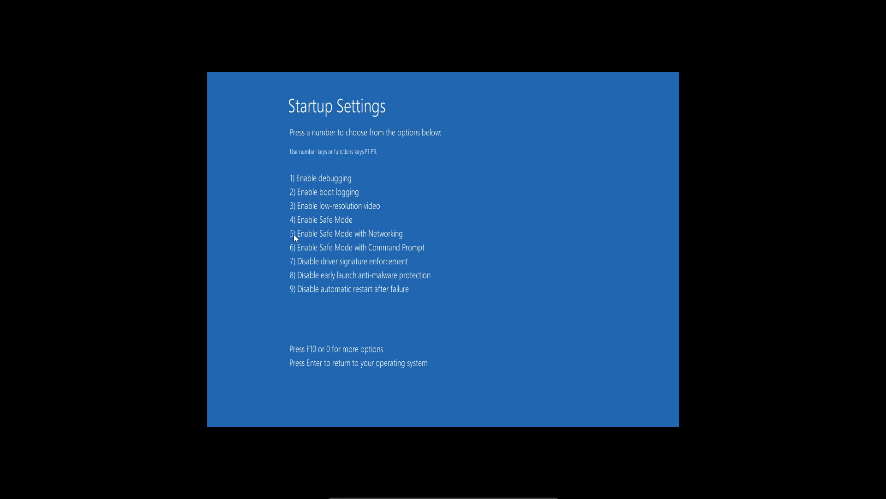
mouse_move(313, 227)
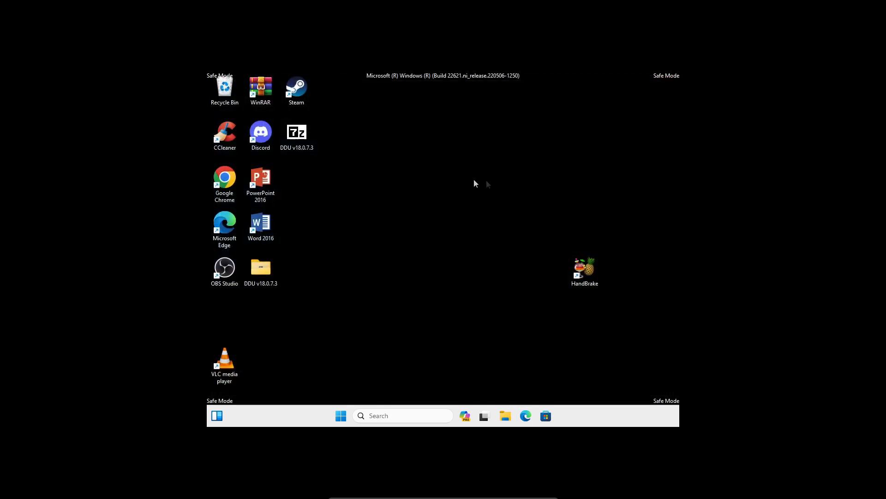
Step: Search Windows for 'uninstall updates' in Safe Mode, erasing mistyped characters
right_click(477, 184)
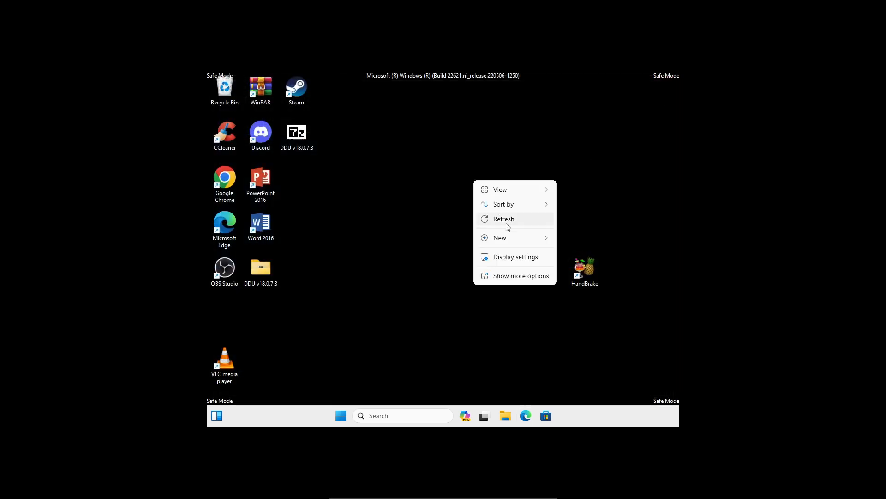
left_click(402, 414)
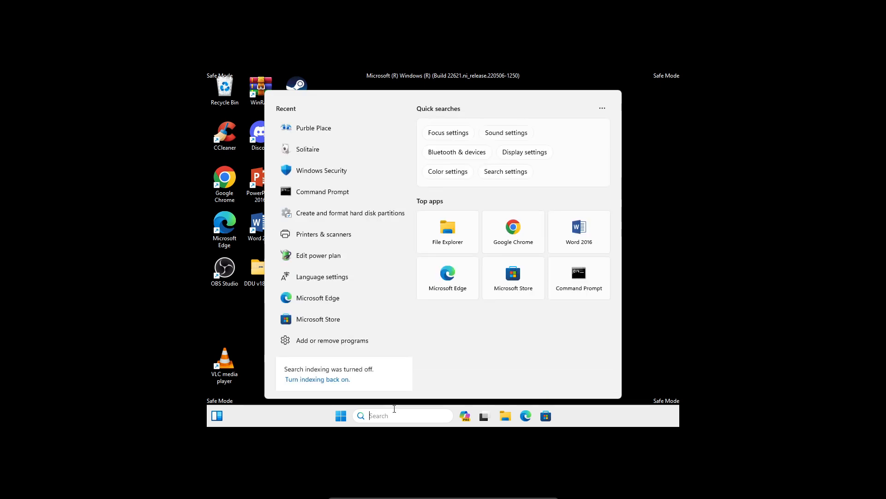
mouse_move(396, 409)
type("uninstall")
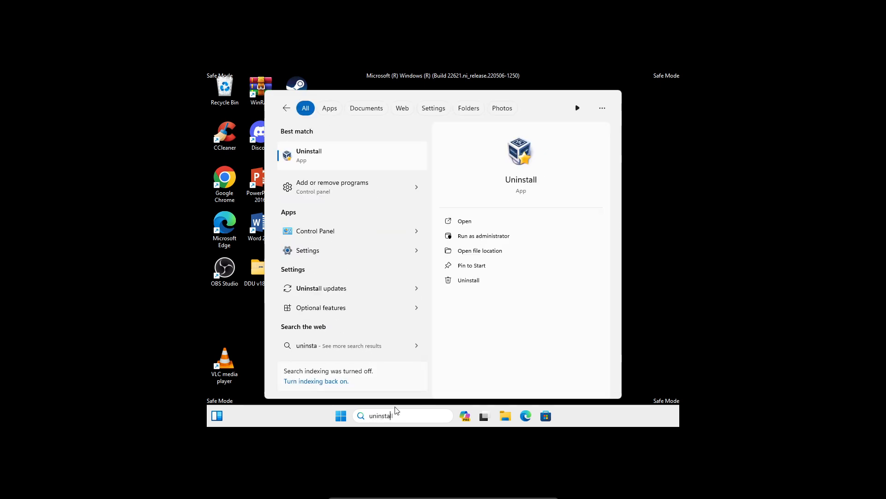
type("kk wi")
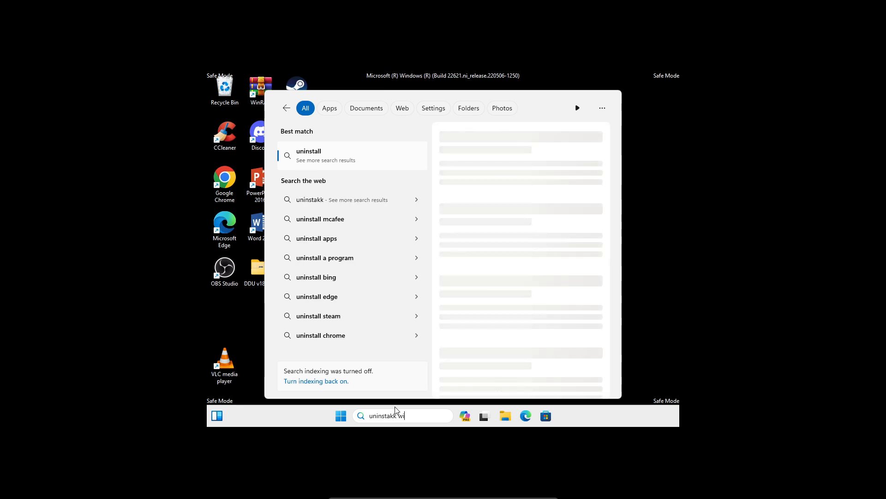
key("Backspace")
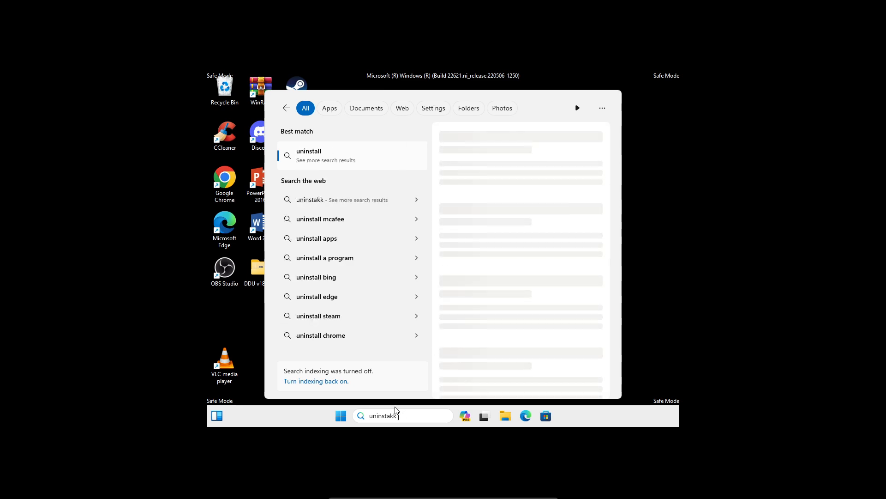
key("Backspace")
type("ll up")
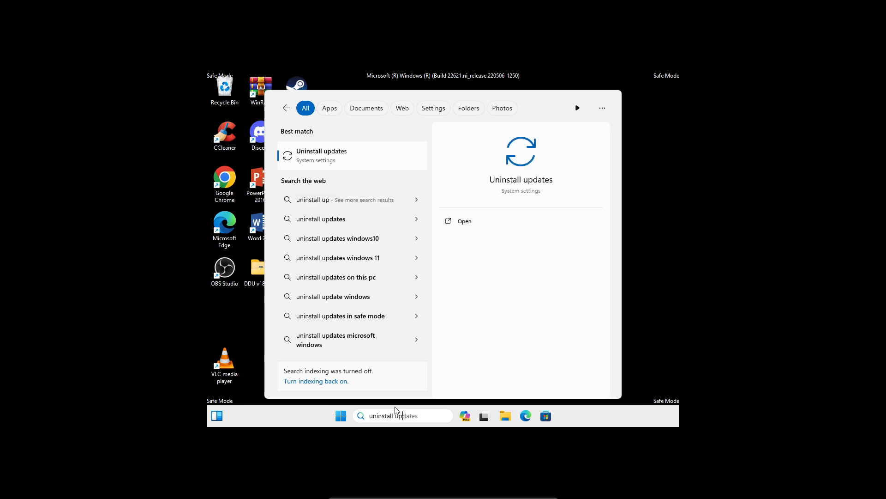
Step: Open the Uninstall updates result to list the four removable Windows updates
left_click(352, 155)
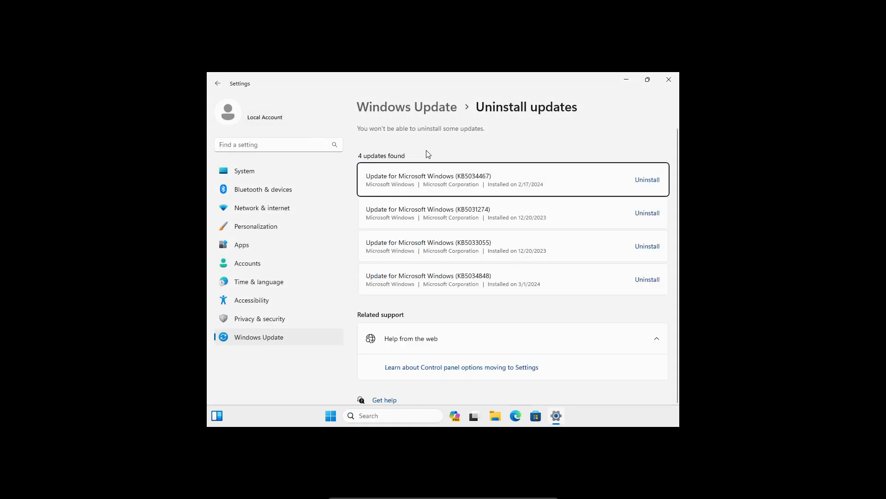
mouse_move(549, 191)
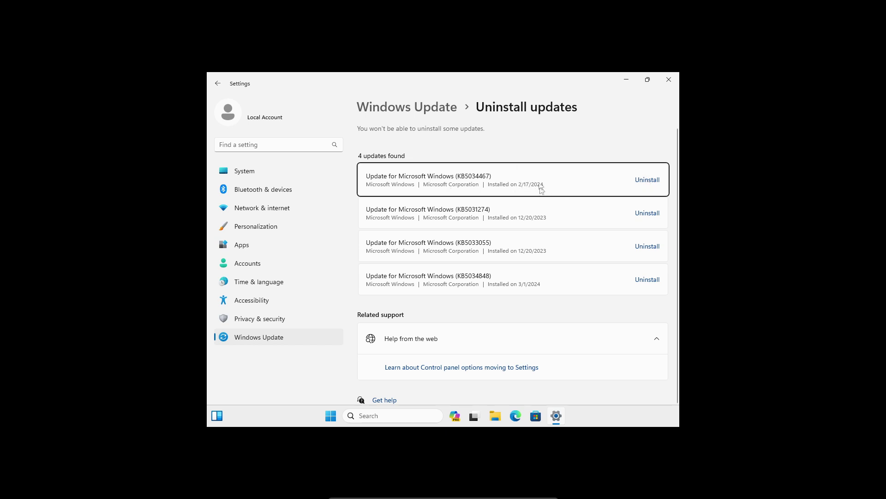
mouse_move(650, 200)
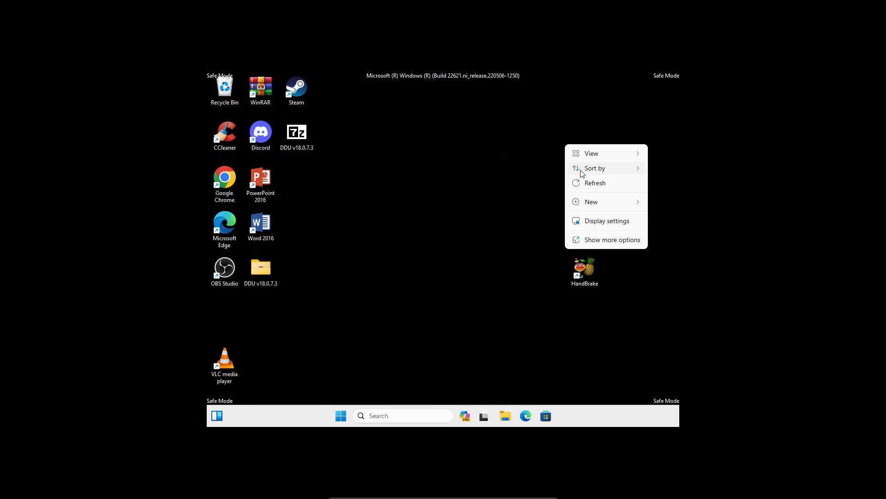
Step: Bring up the Start menu on the Safe Mode desktop to reach the power options
left_click(340, 416)
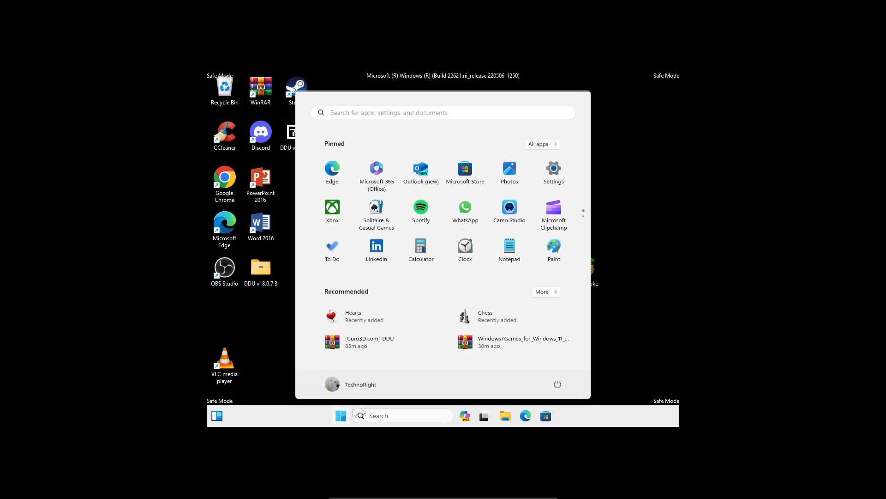
mouse_move(557, 385)
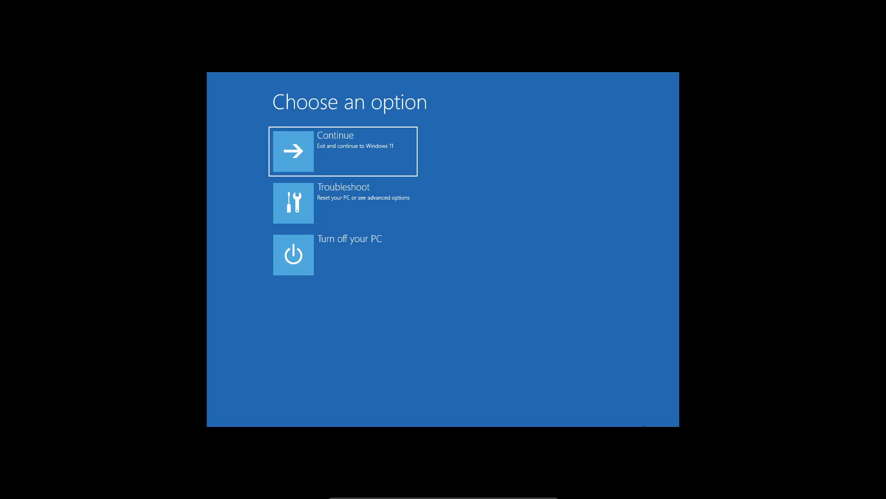
mouse_move(502, 333)
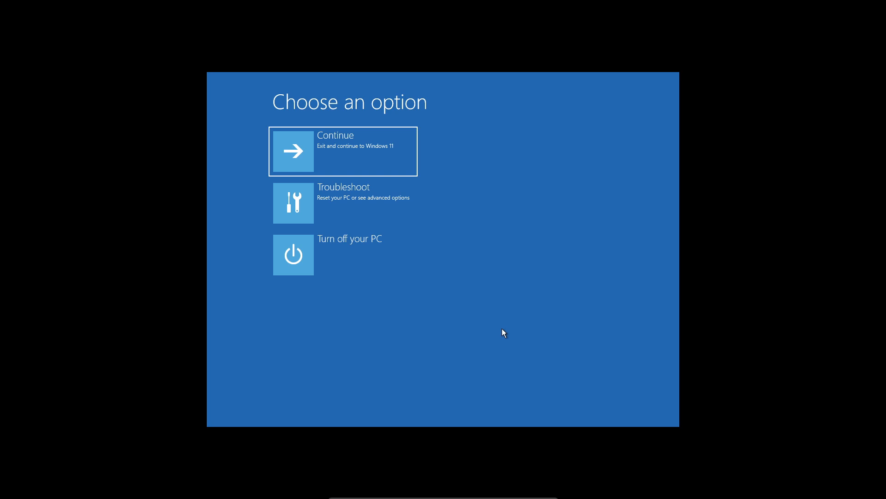
mouse_move(508, 278)
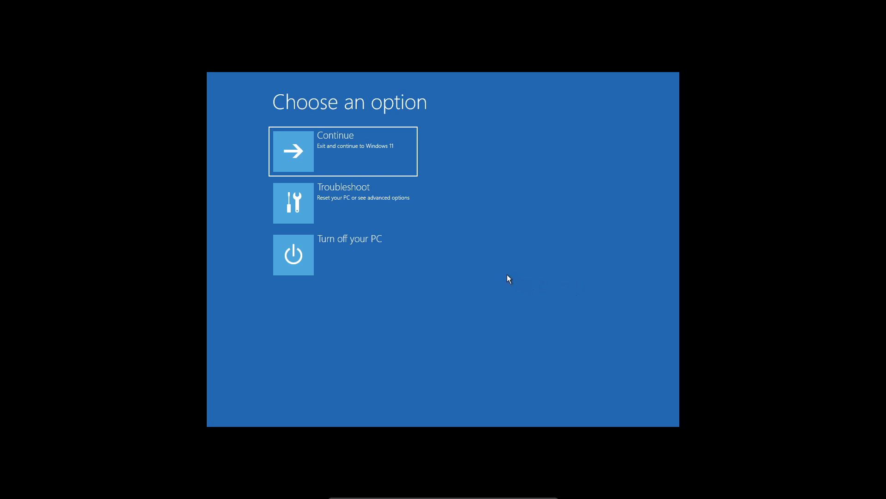
mouse_move(346, 218)
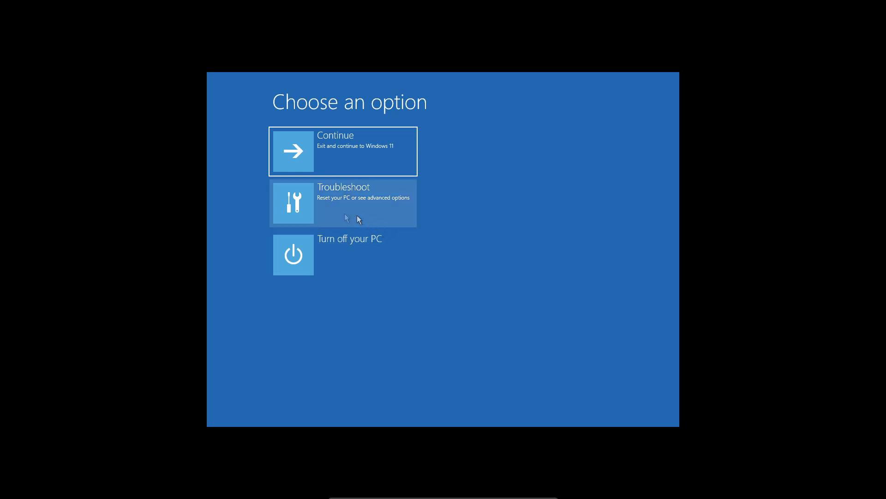
Step: Choose Troubleshoot on the Choose an option screen to reach Reset this PC and Advanced options
left_click(343, 202)
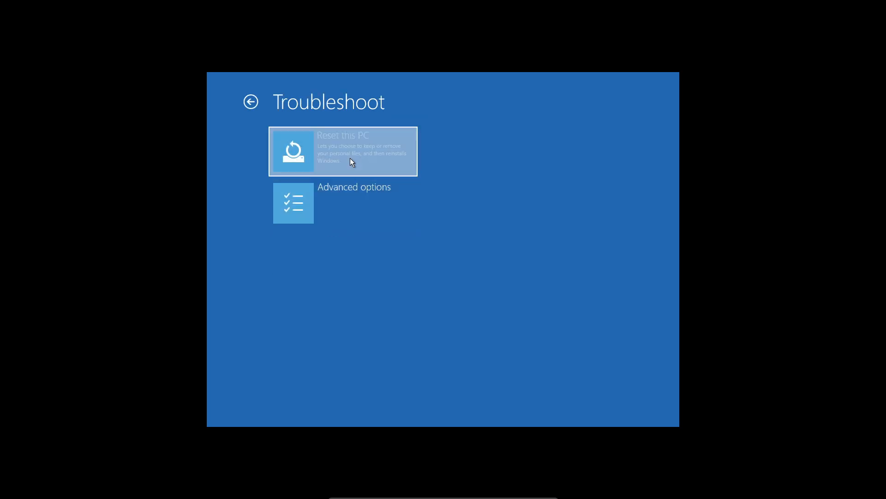
Step: Choose Reset this PC to show the Keep my files and Remove everything options
left_click(342, 150)
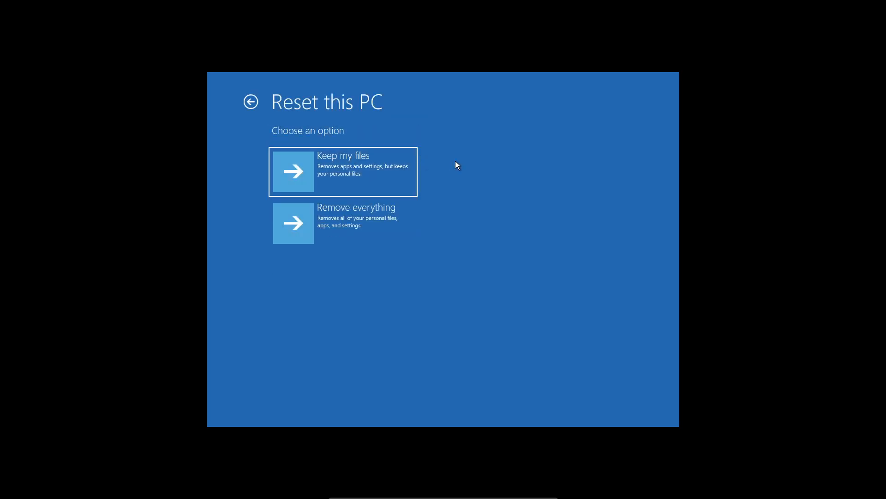
mouse_move(406, 222)
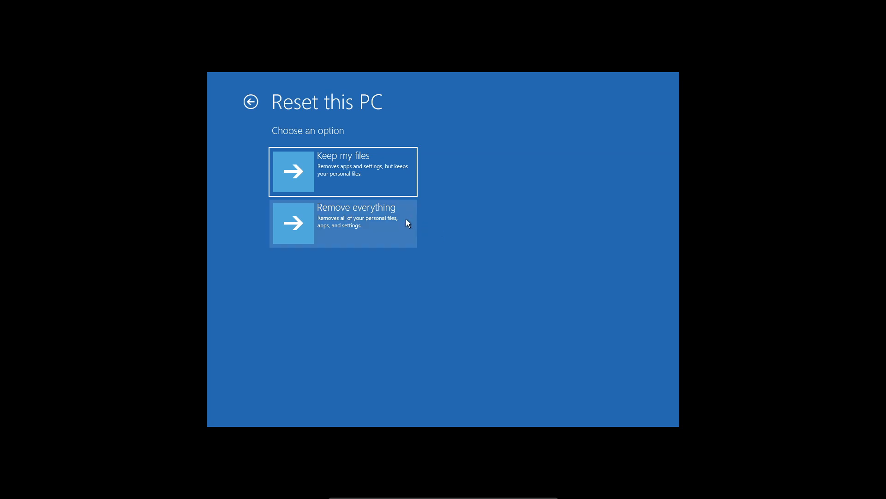
mouse_move(378, 230)
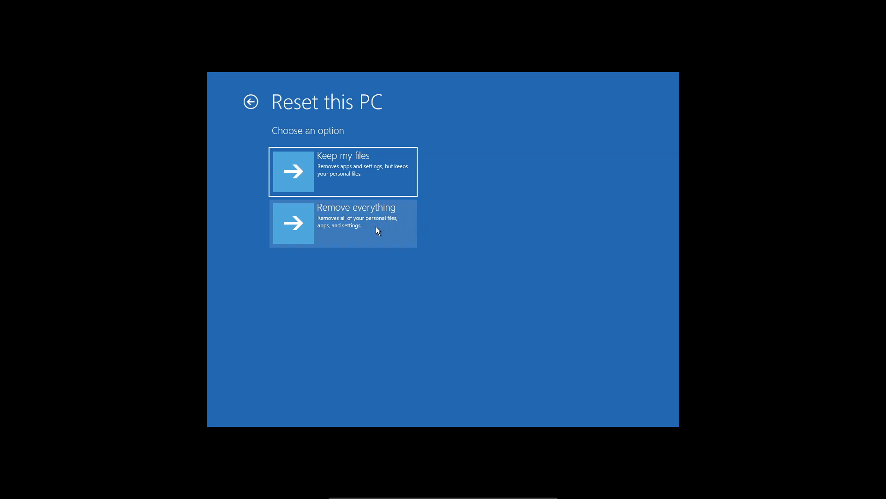
mouse_move(494, 263)
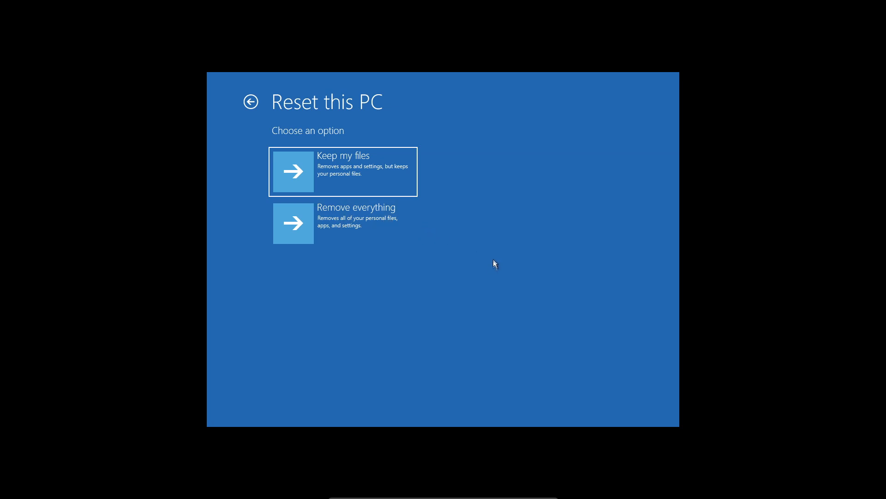
mouse_move(488, 240)
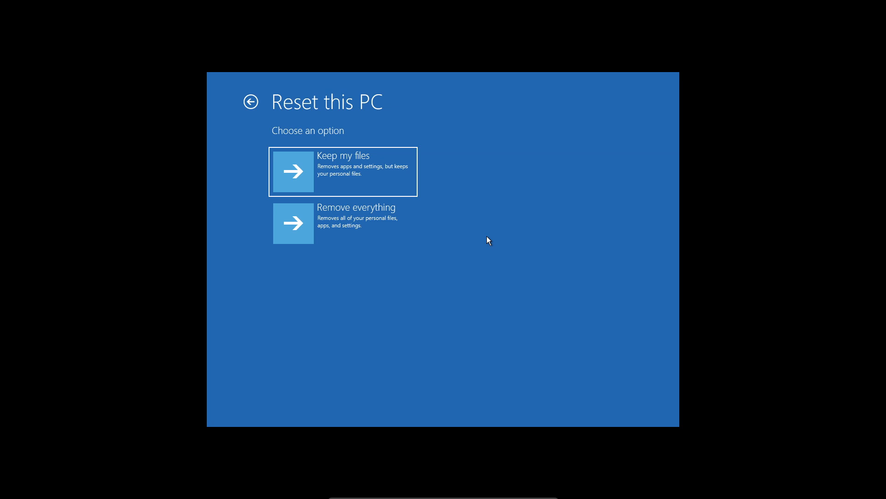
mouse_move(355, 226)
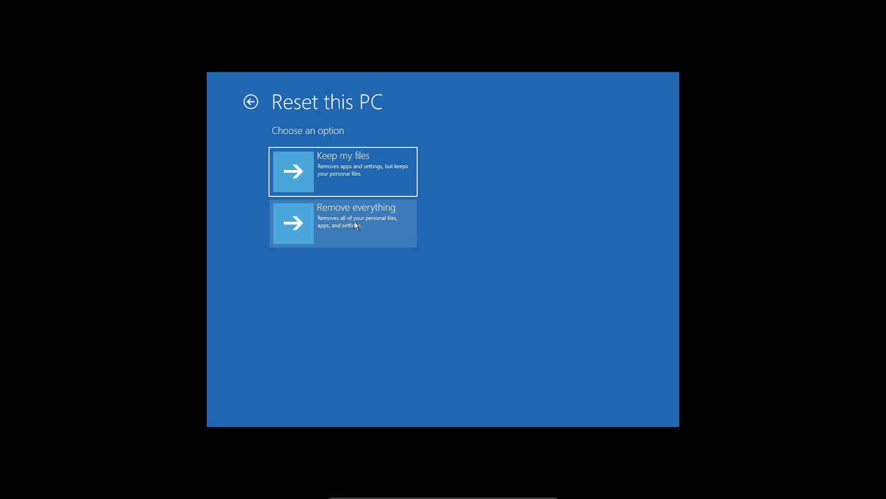
mouse_move(379, 239)
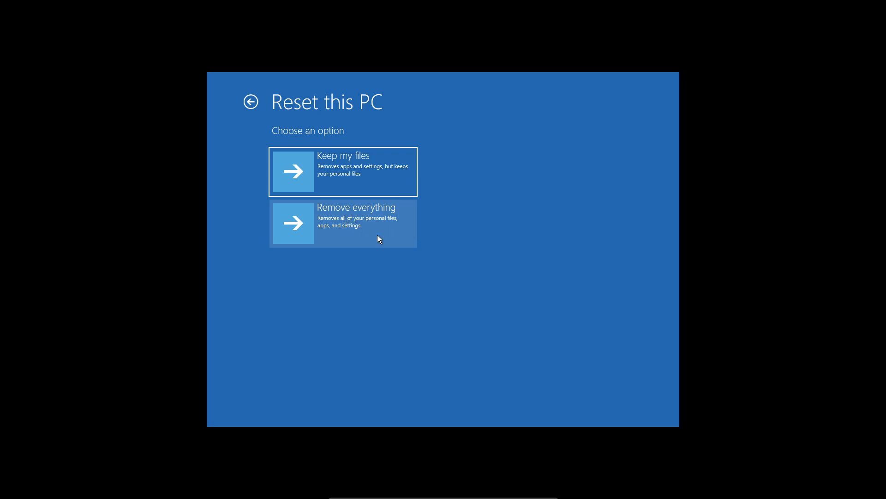
mouse_move(372, 181)
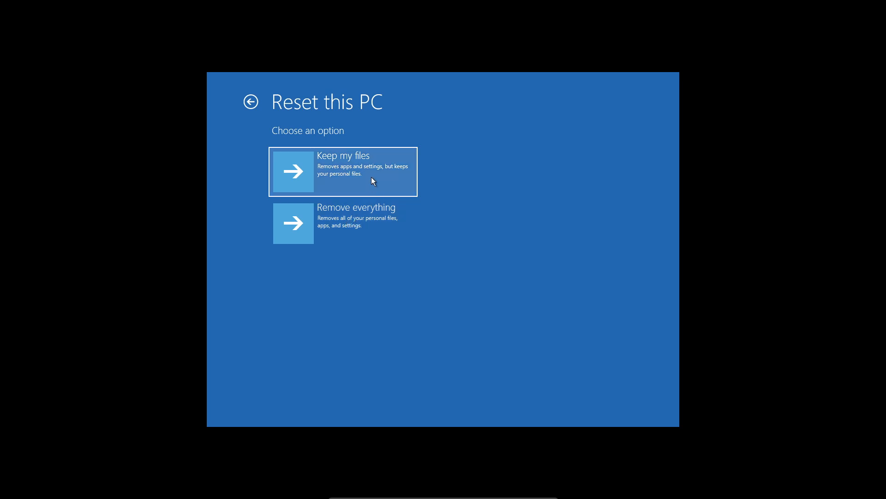
mouse_move(581, 253)
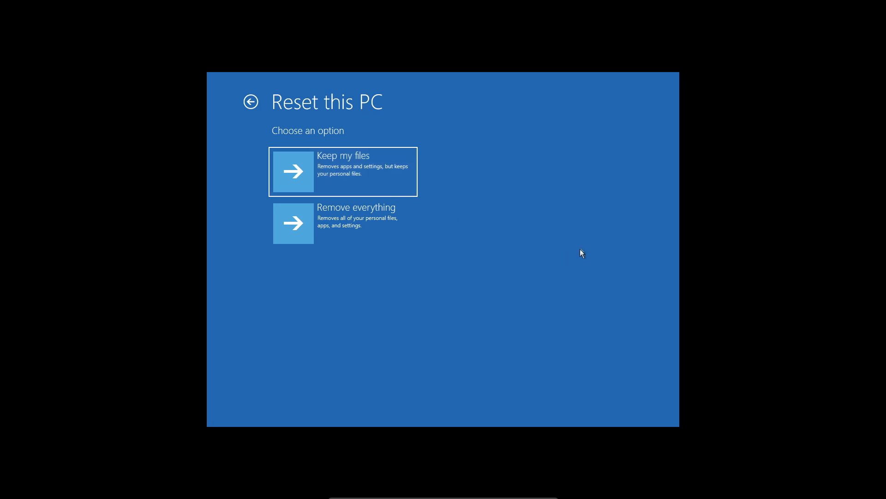
mouse_move(582, 247)
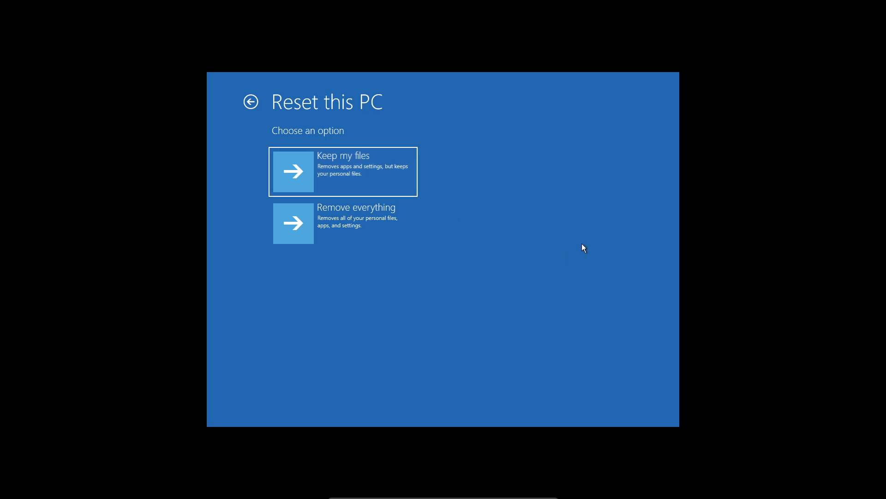
mouse_move(599, 239)
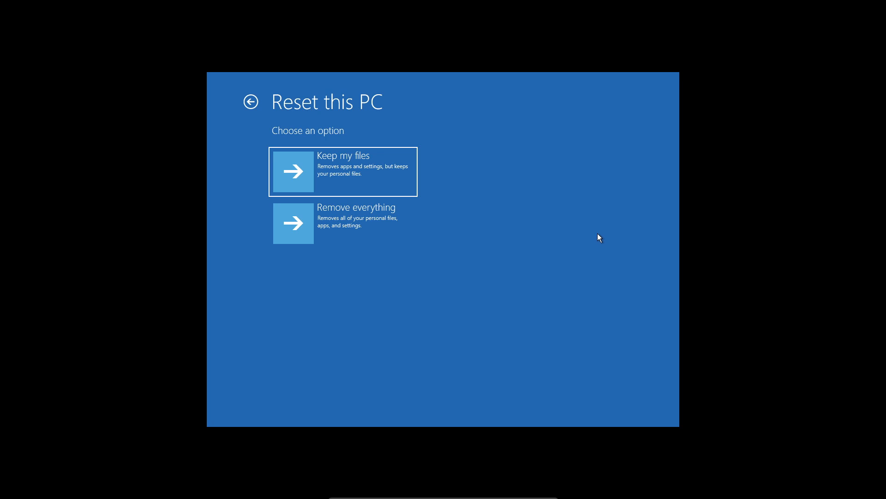
mouse_move(390, 177)
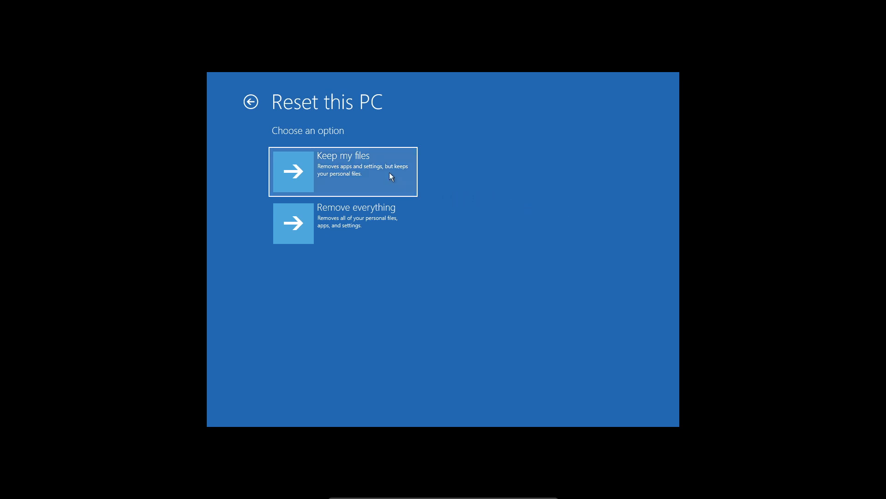
mouse_move(560, 203)
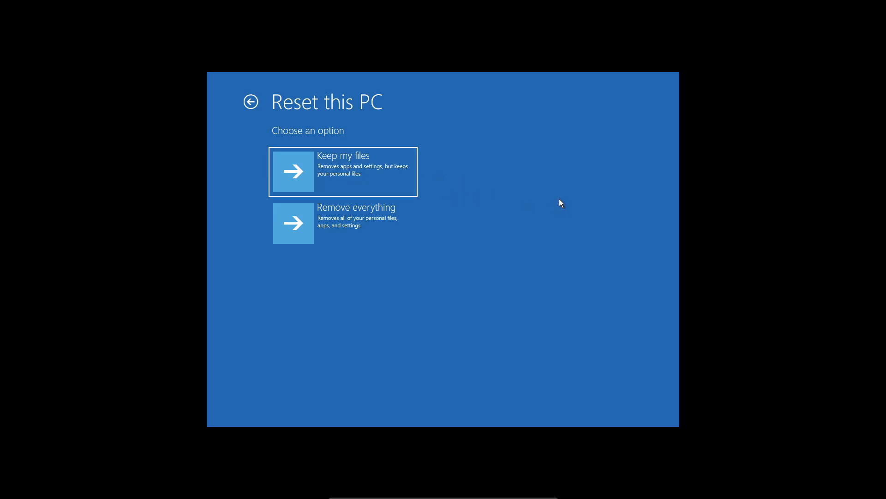
mouse_move(573, 206)
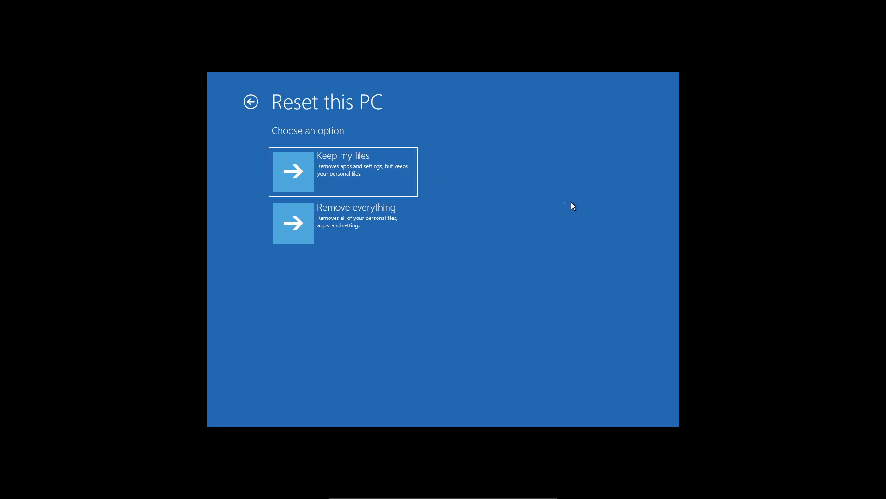